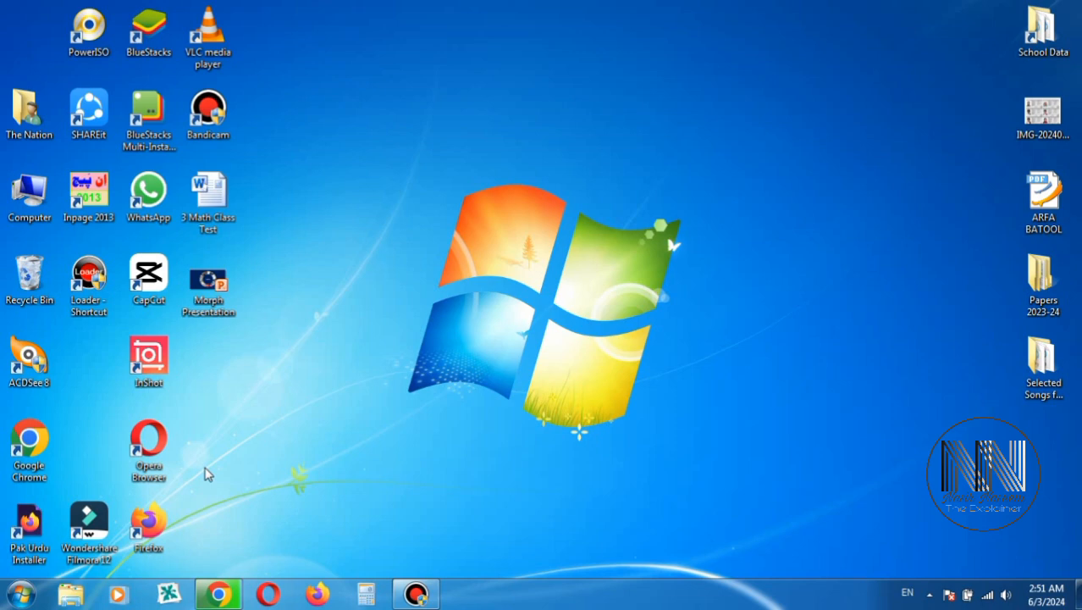
Launch Word and attempt internet activation of Office 2010, dismissing the resulting communication error.
click(21, 593)
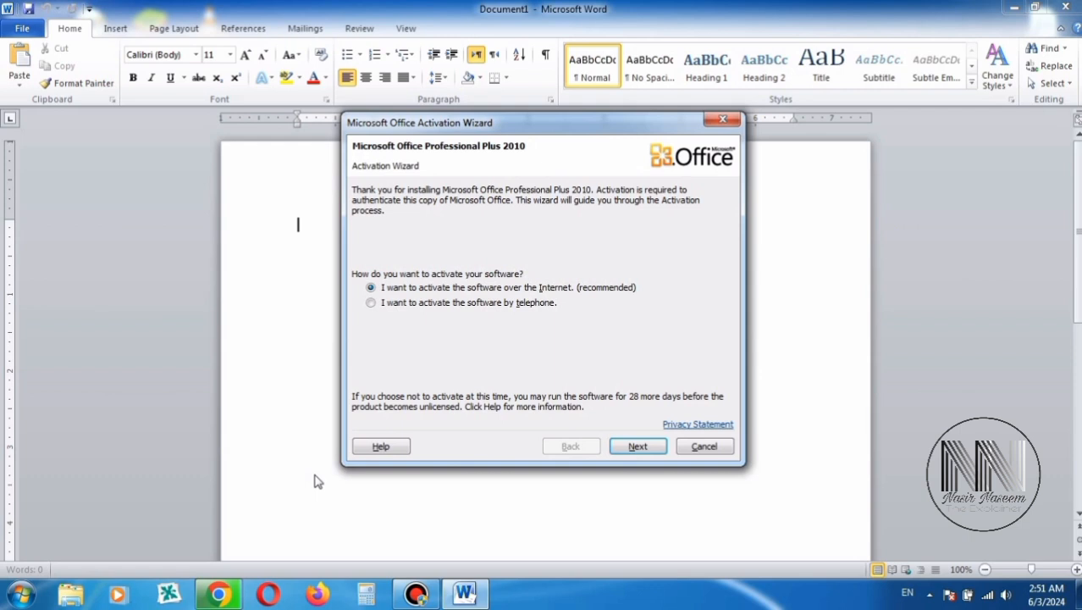
mouse_move(428, 302)
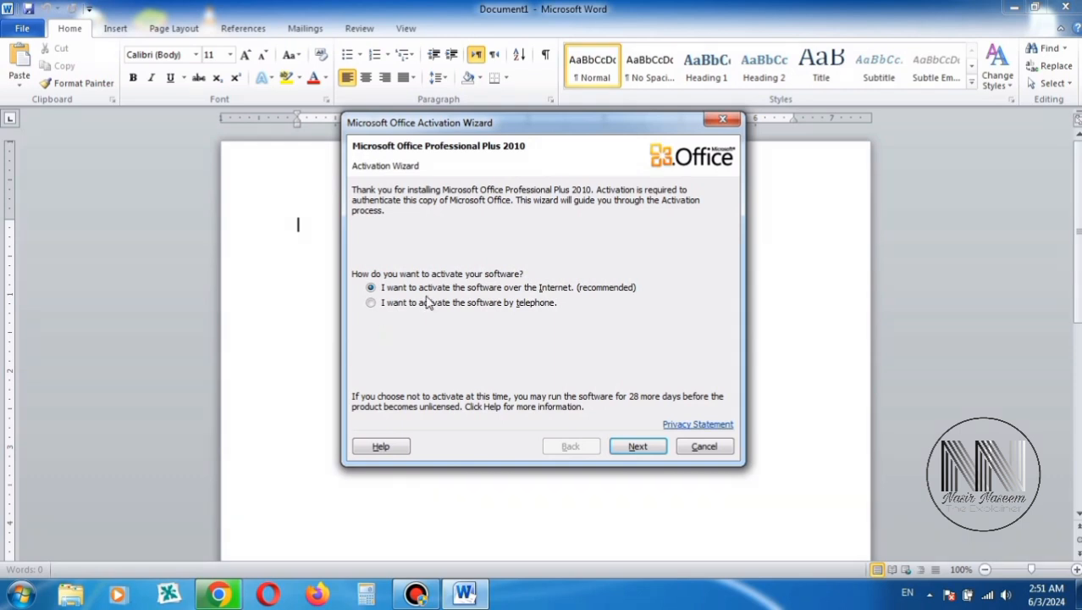
click(638, 446)
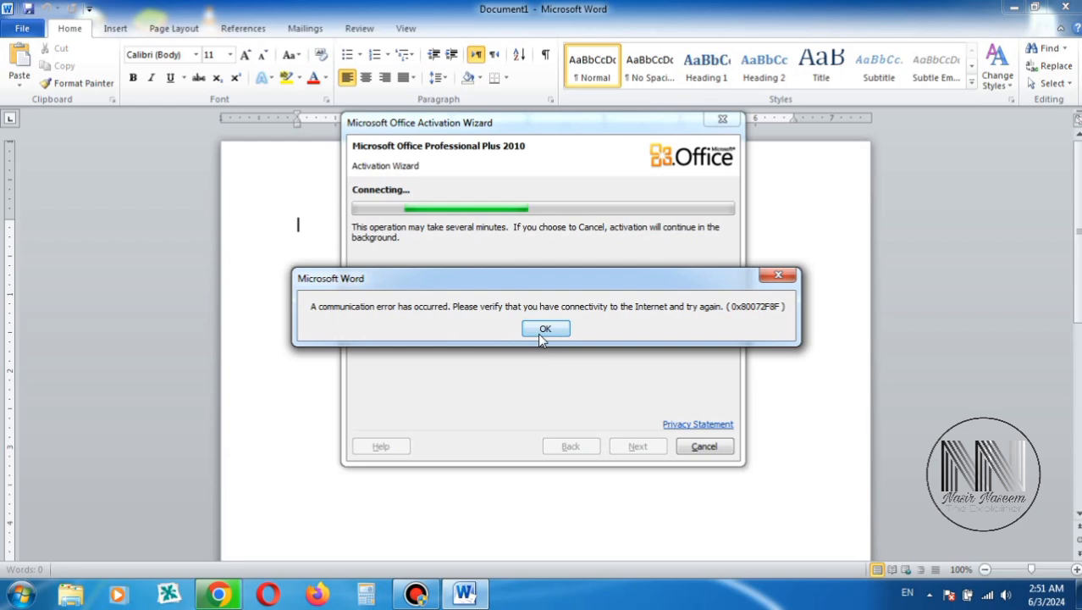
click(545, 329)
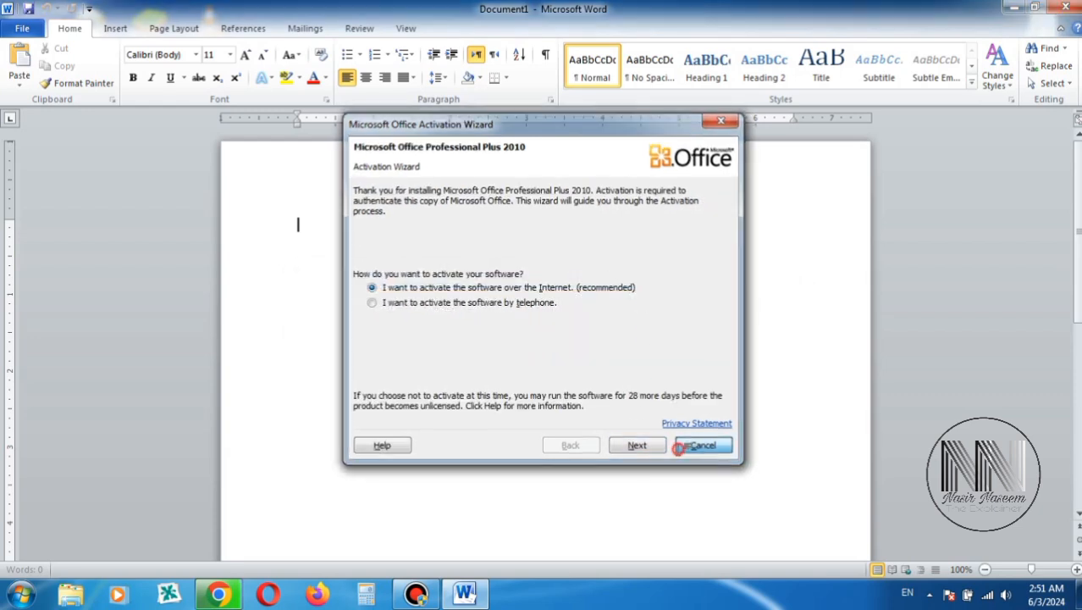
Cancel Word's activation, launch Excel, dismiss its activation wizard, and close Excel.
click(702, 444)
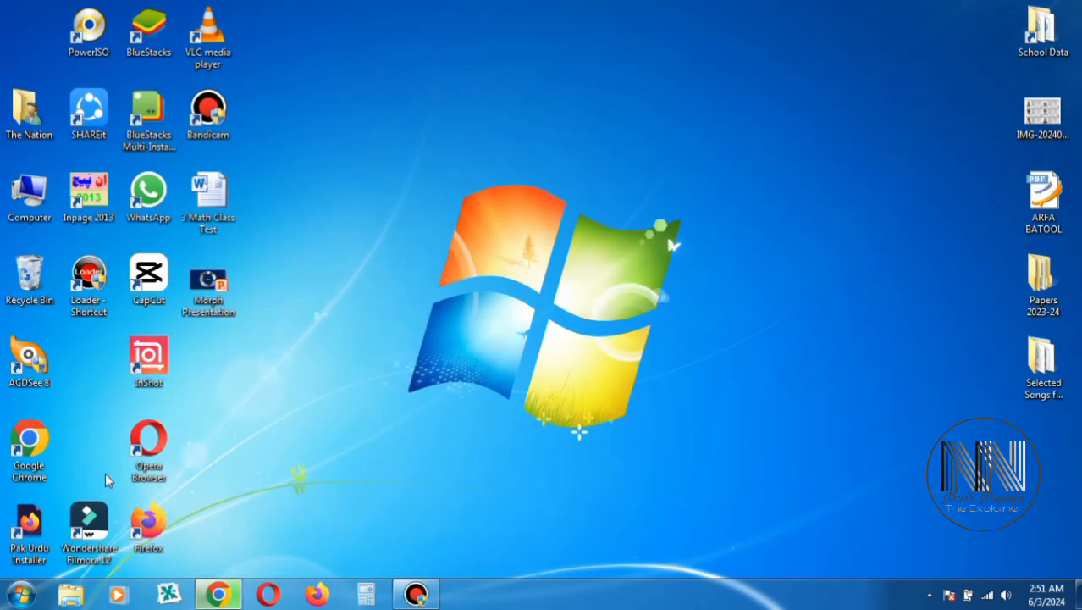
click(15, 593)
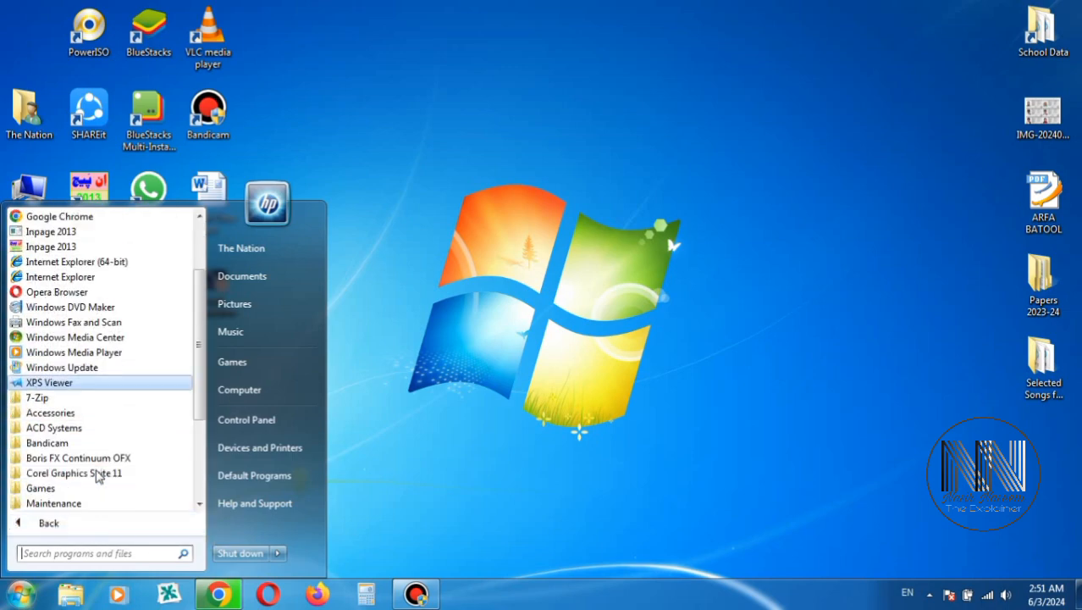
click(60, 382)
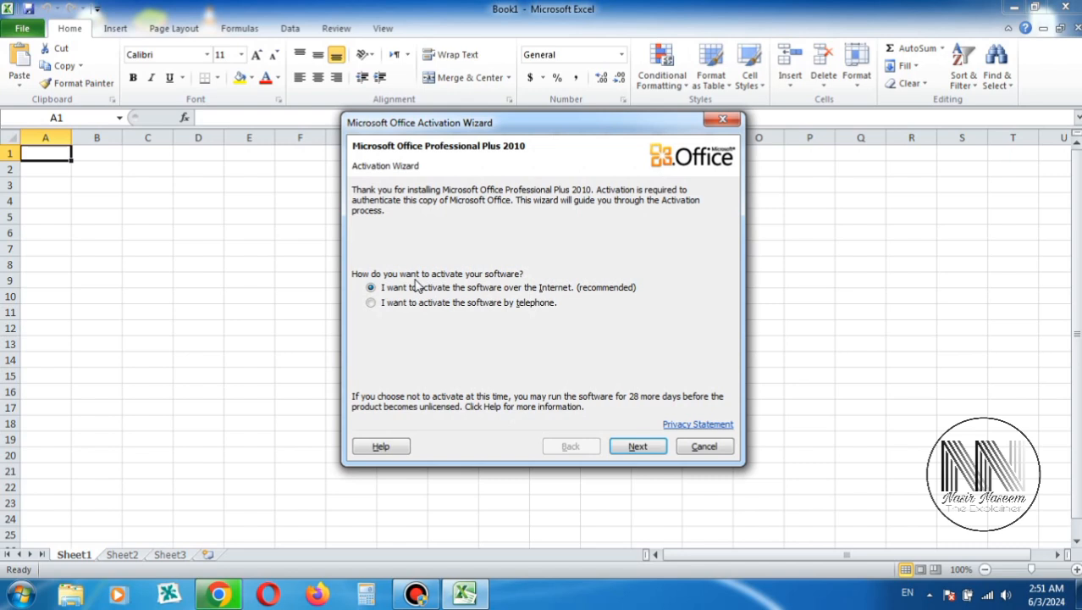
mouse_move(749, 138)
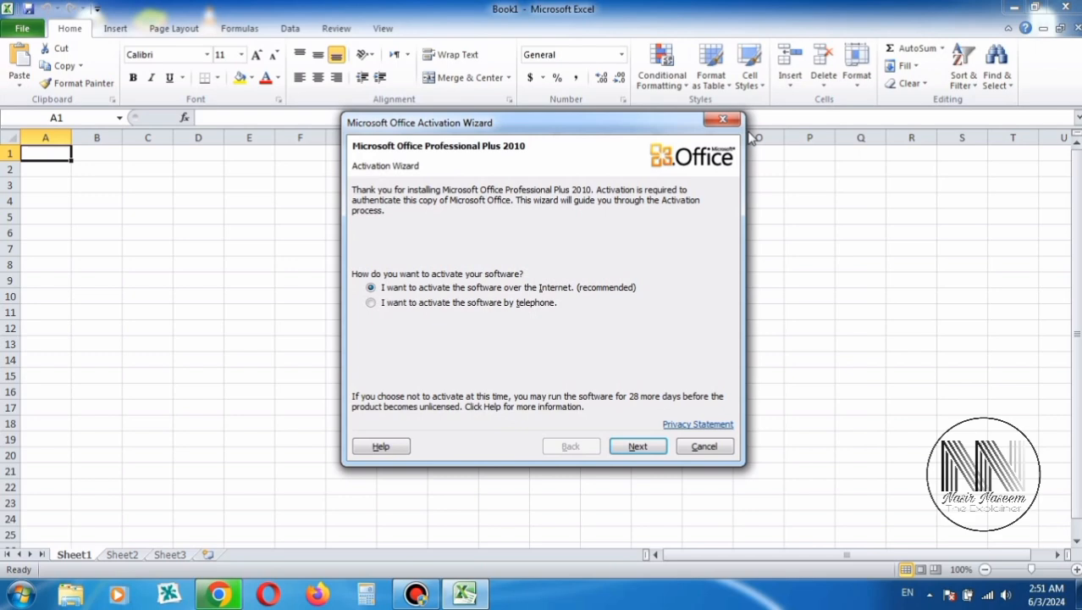
click(703, 447)
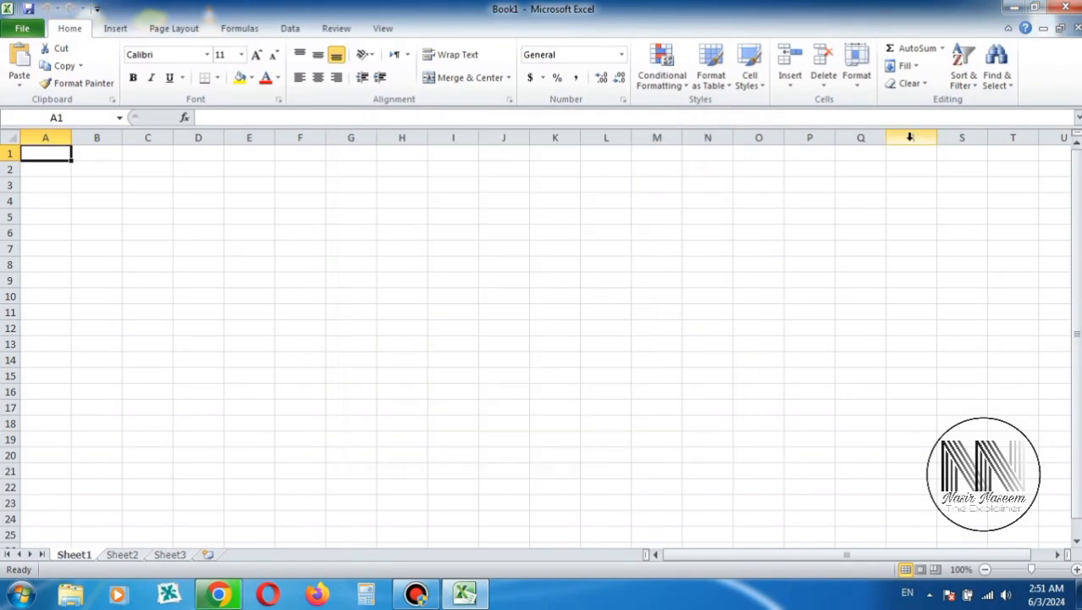
click(1043, 10)
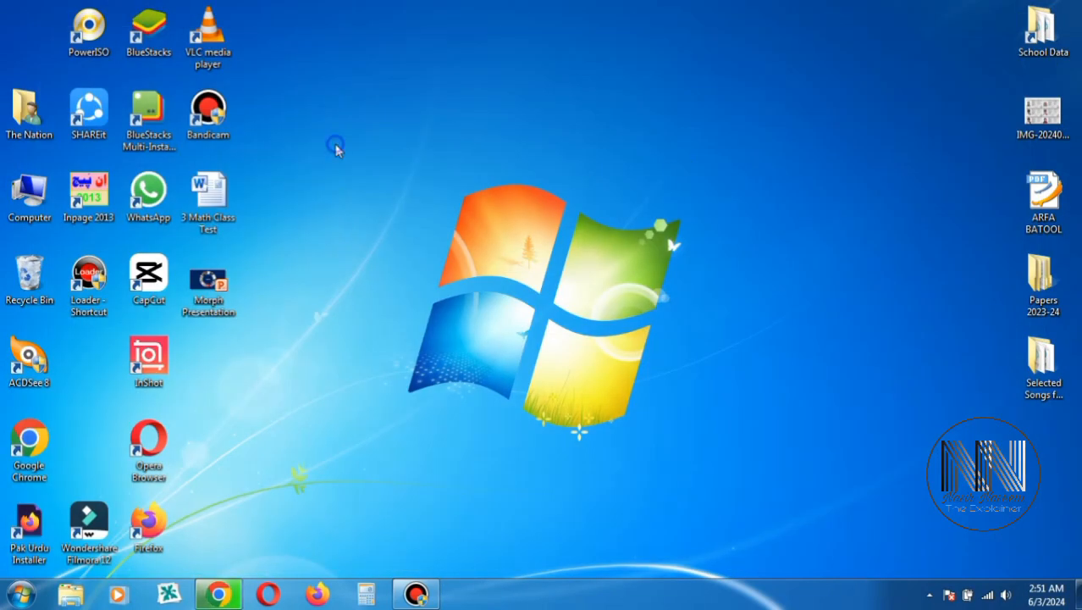
mouse_move(29, 195)
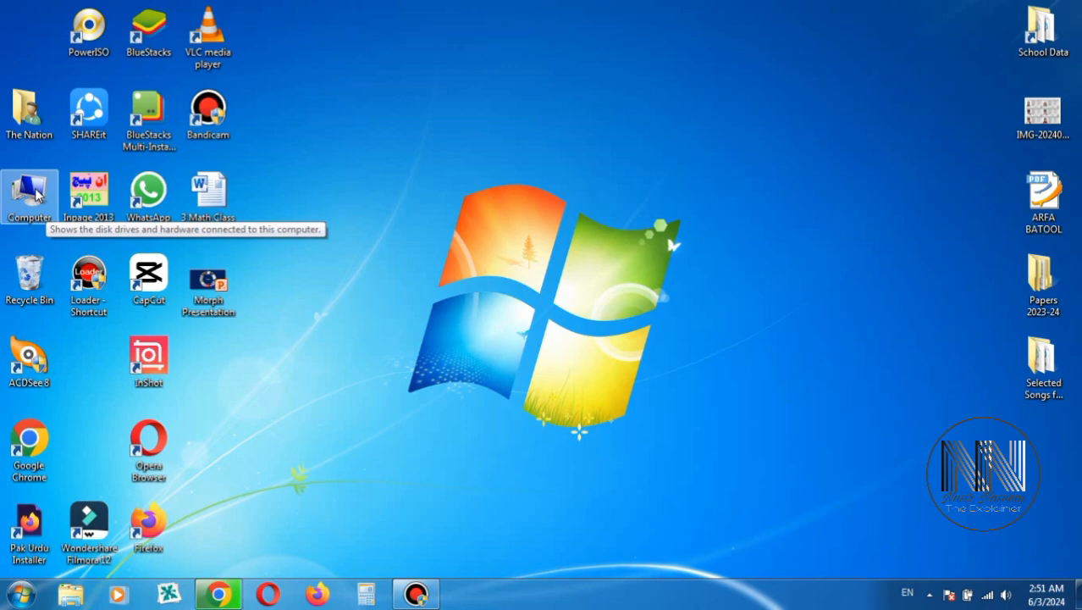
Browse from Computer through C:\Program Files\Common Files into the Microsoft Shared folder.
double_click(30, 191)
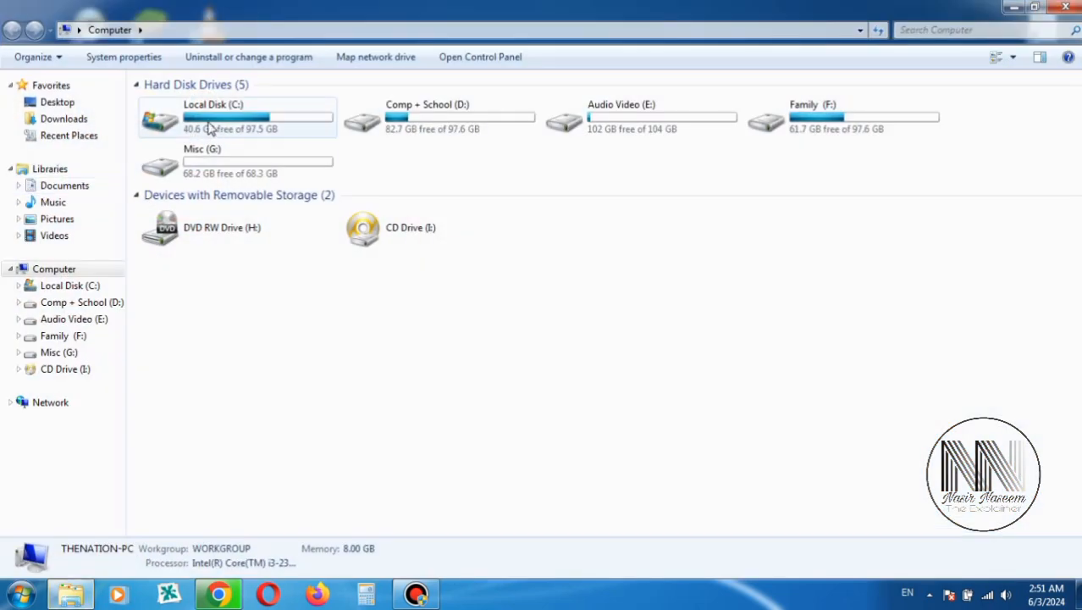
double_click(213, 118)
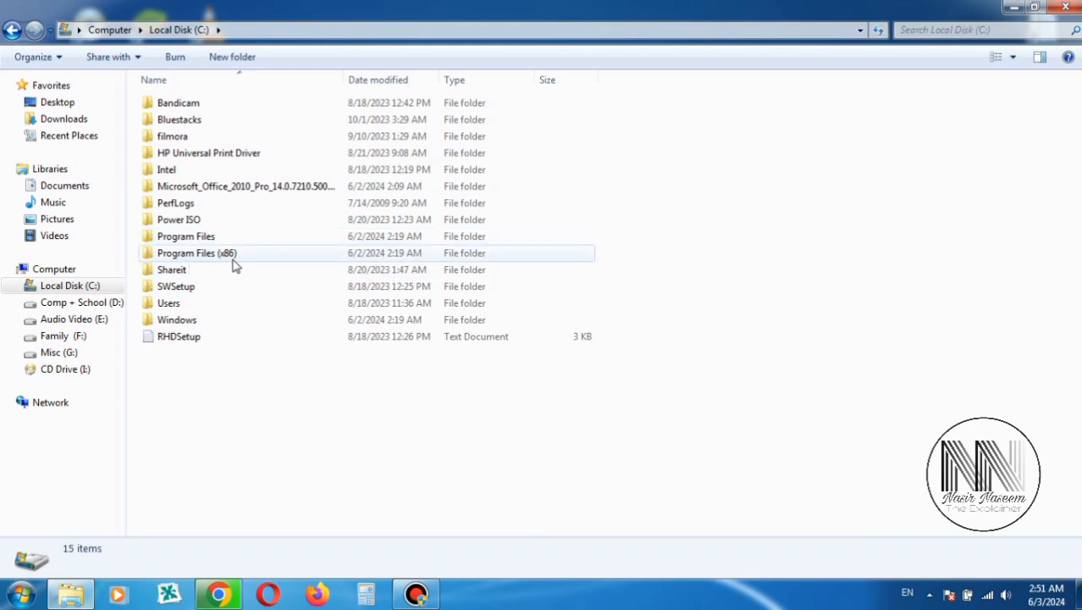
mouse_move(237, 258)
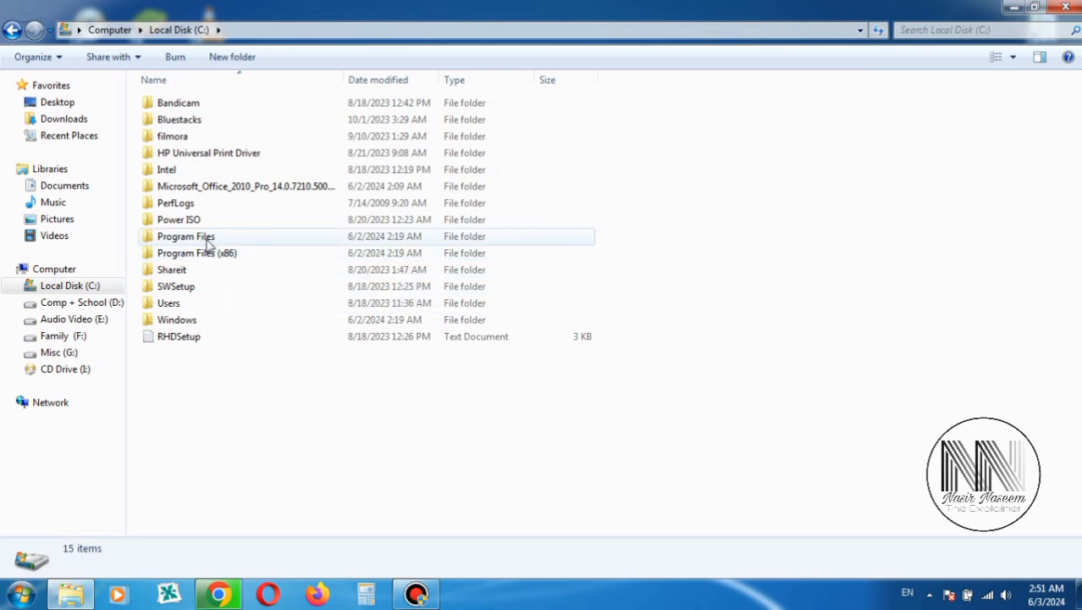
double_click(186, 236)
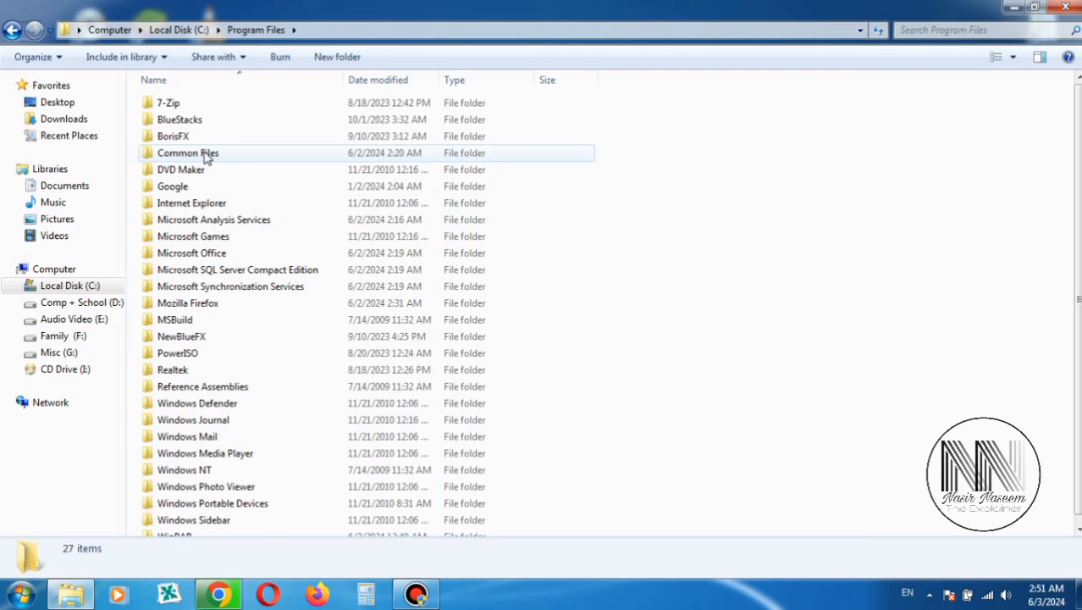
mouse_move(182, 157)
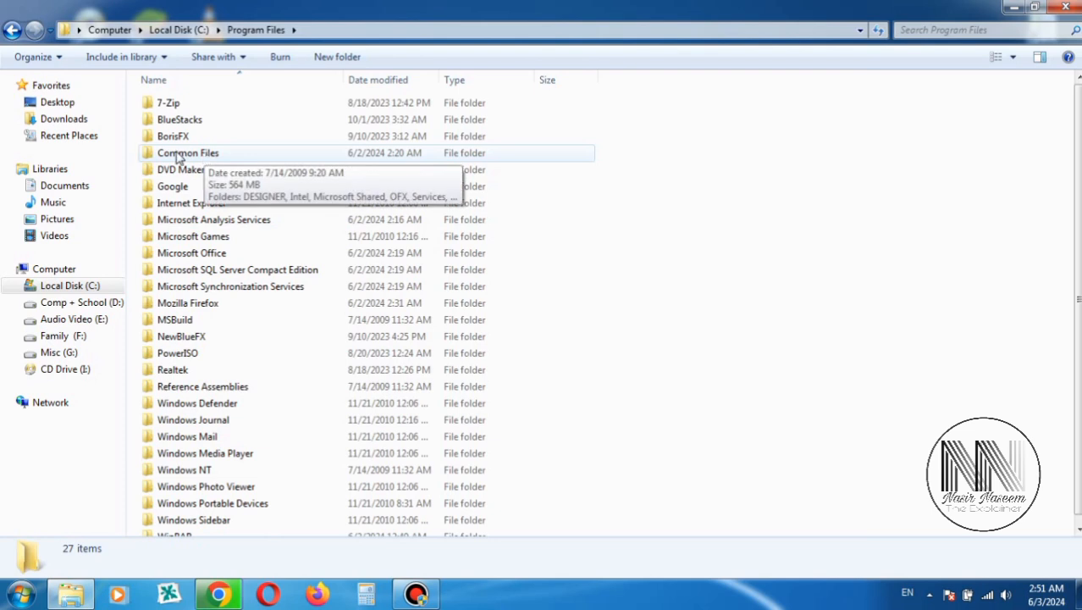
double_click(187, 153)
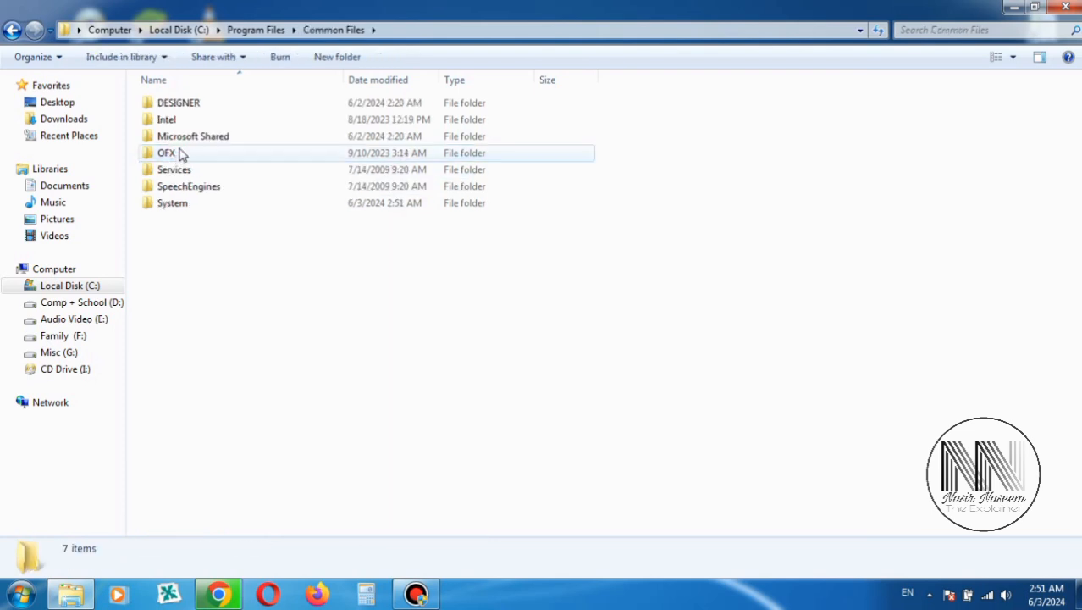
mouse_move(193, 135)
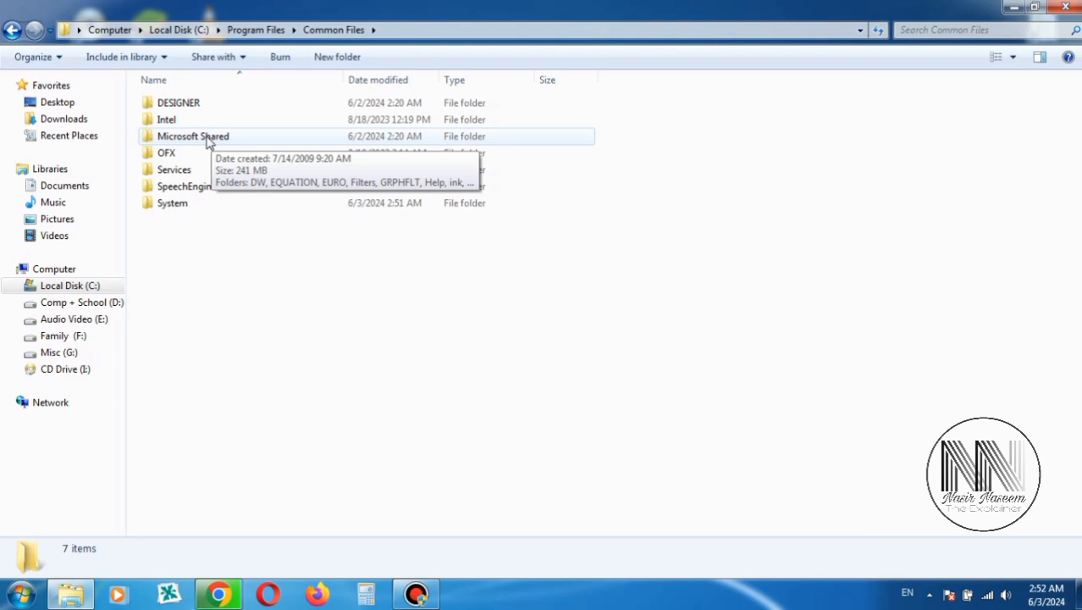
double_click(193, 135)
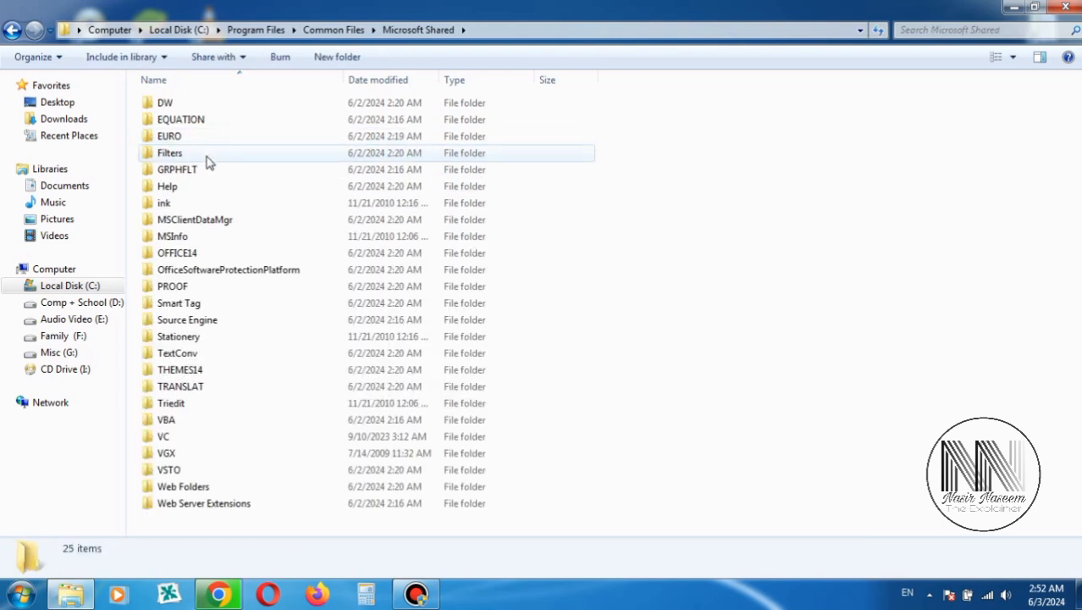
click(178, 354)
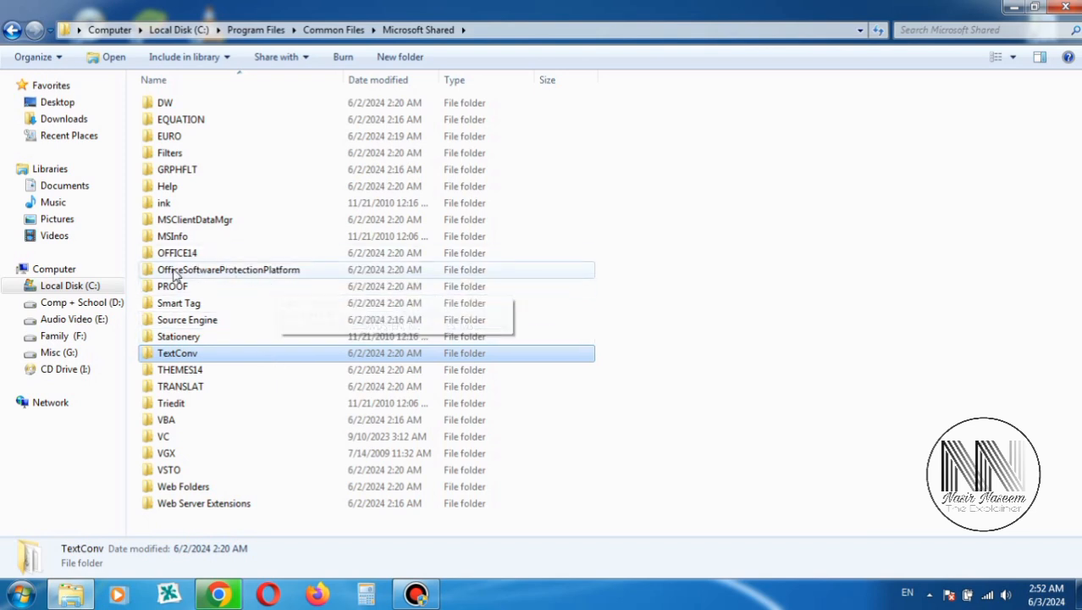
mouse_move(271, 286)
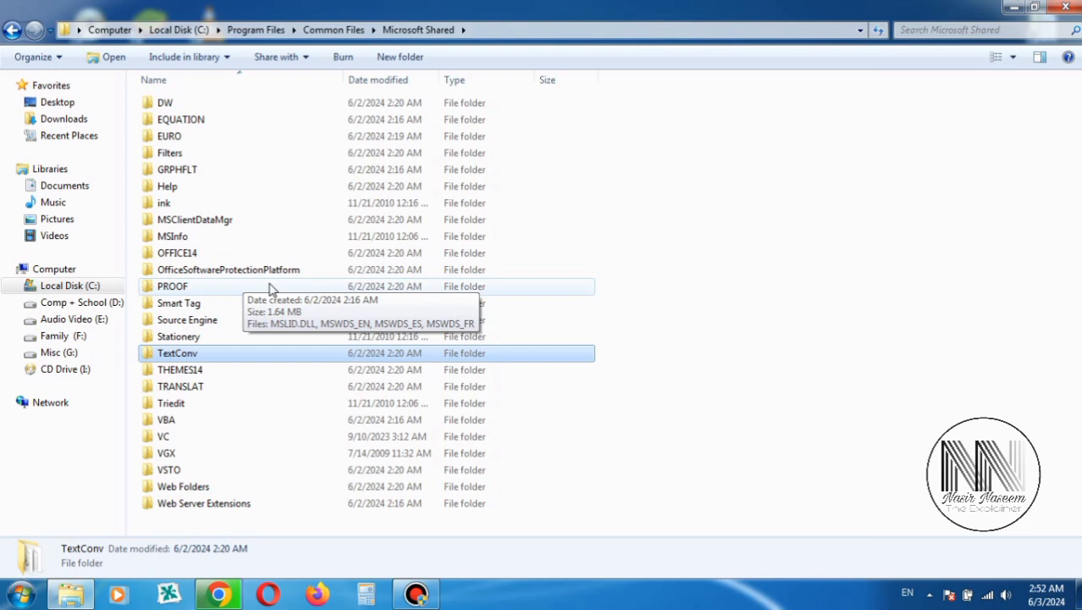
Open OfficeSoftwareProtectionPlatform and run OSPPREARM from its right-click menu.
double_click(228, 269)
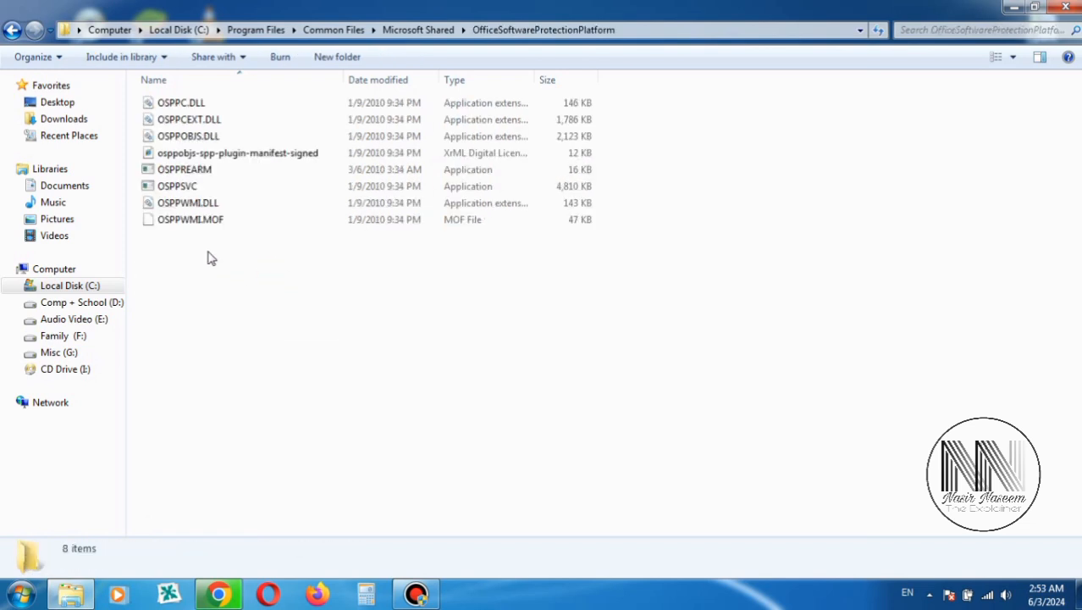
mouse_move(169, 169)
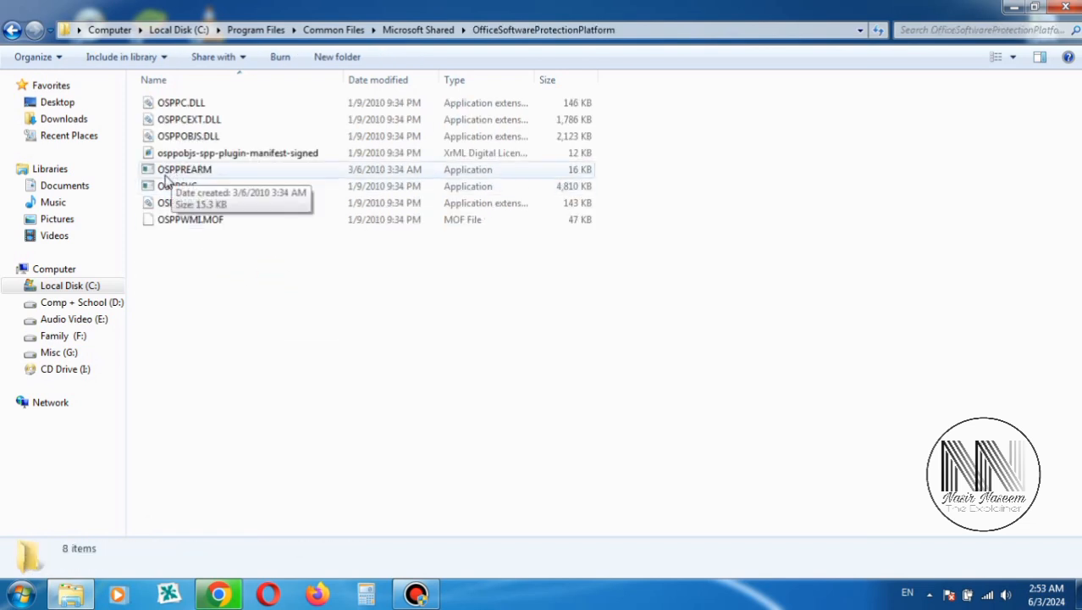
mouse_move(185, 178)
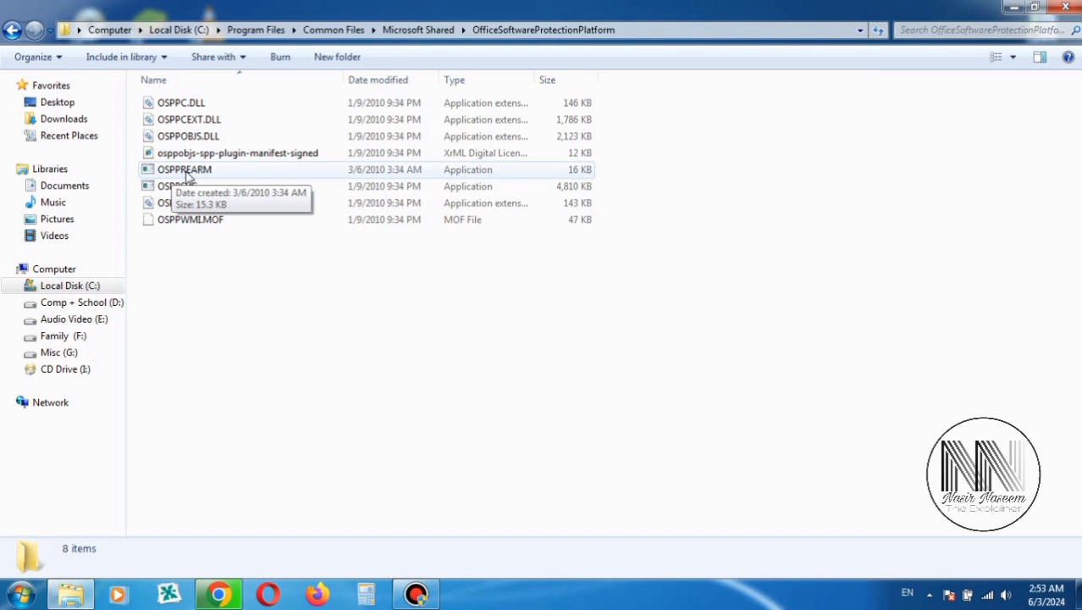
right_click(184, 169)
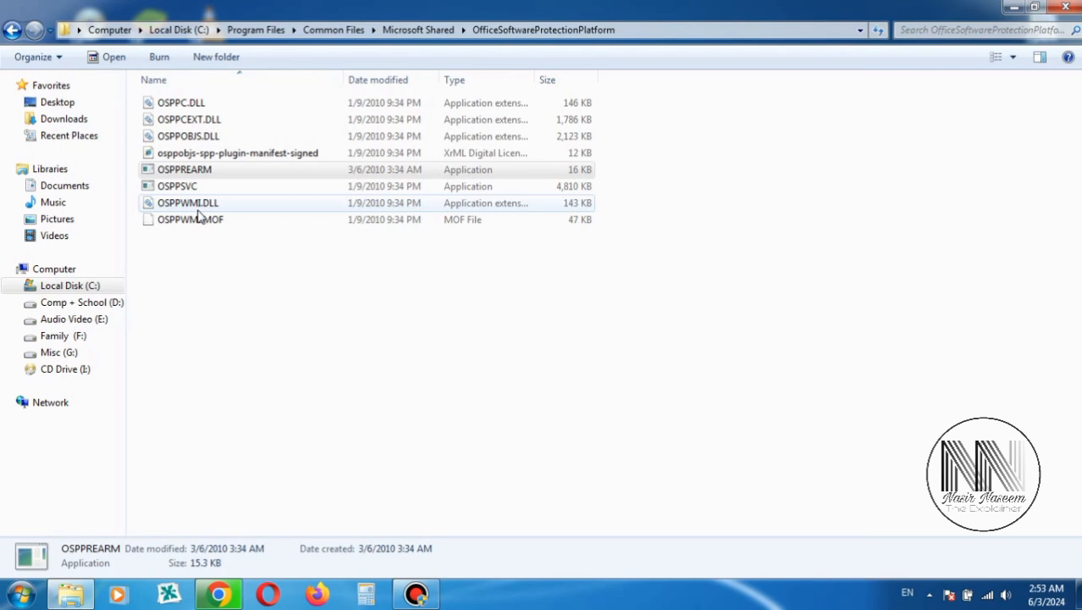
right_click(184, 170)
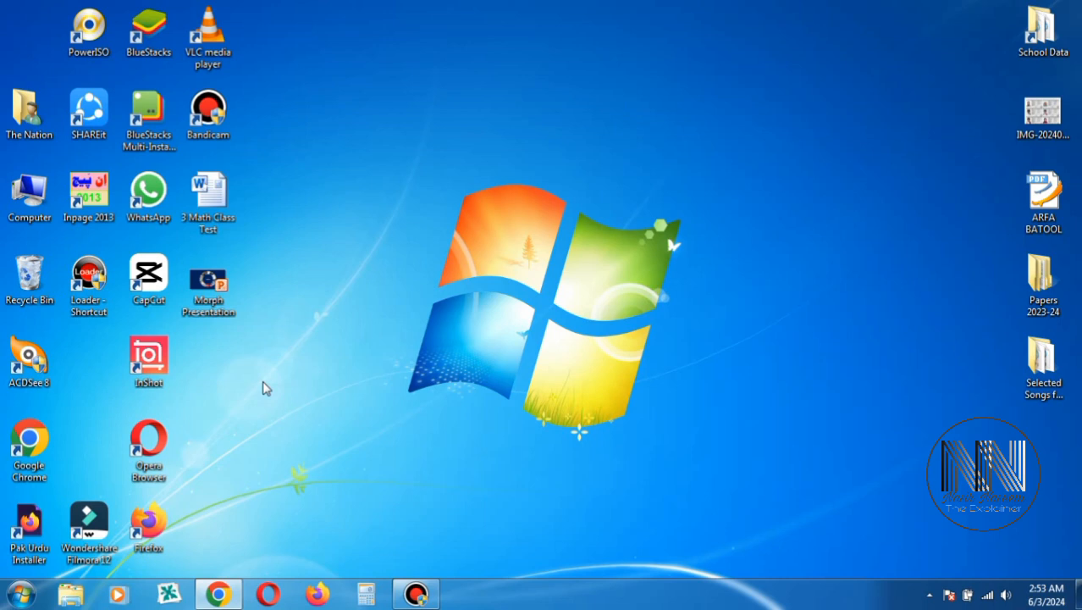
Open Word 2010 from the desktop shortcut, confirm a blank document opens without activation, then close it.
click(23, 592)
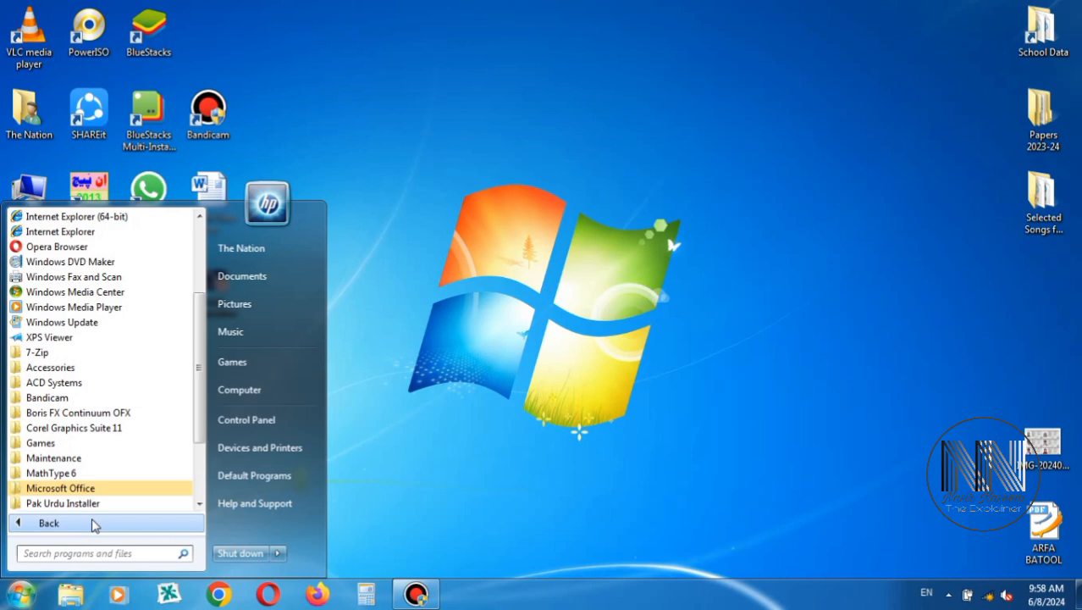
scroll(down, 3)
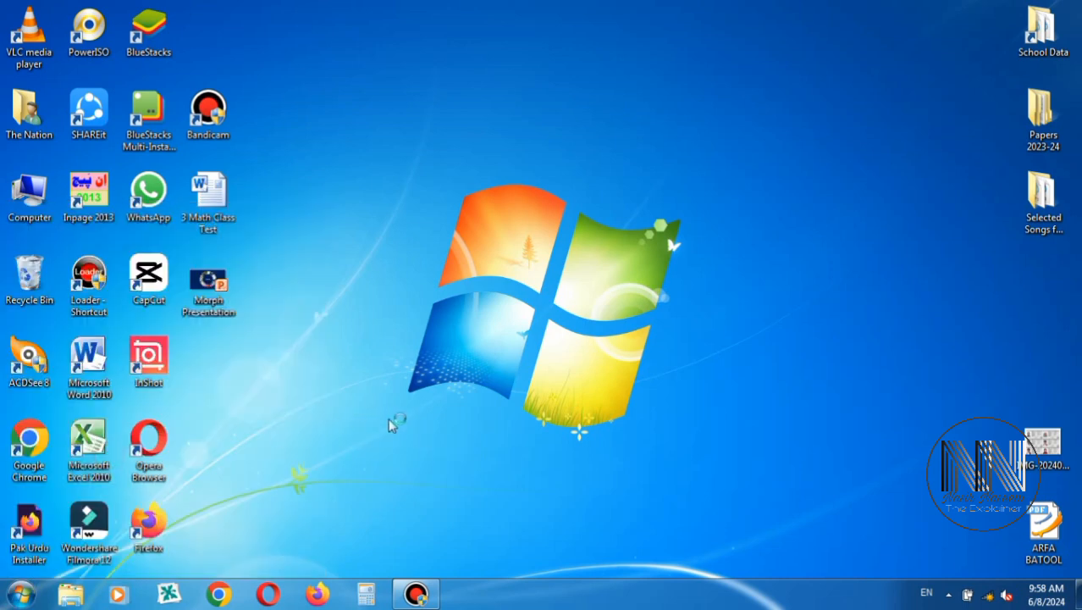
mouse_move(405, 419)
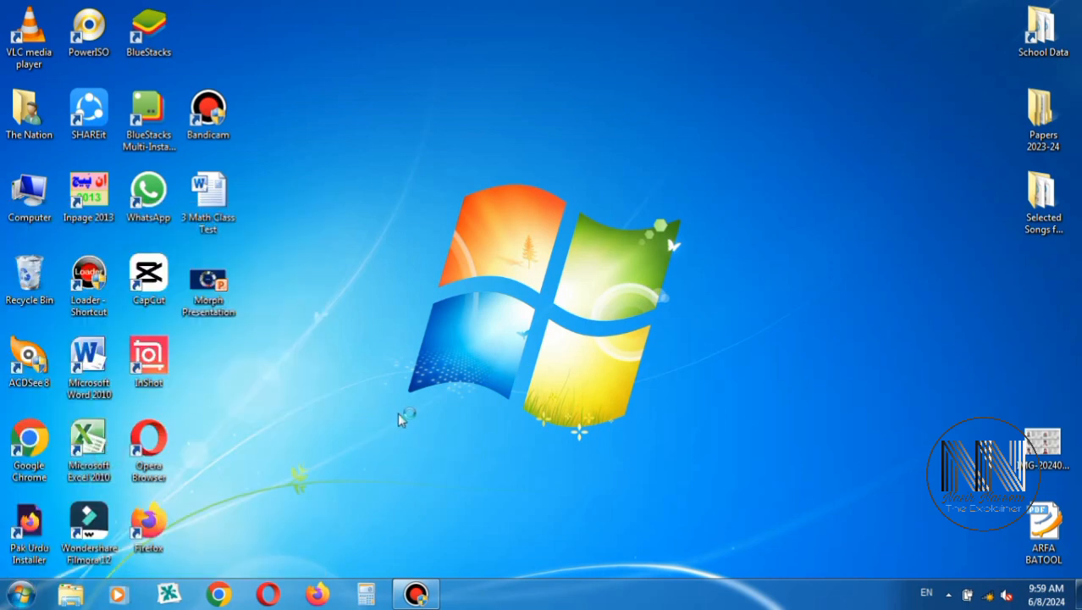
double_click(88, 356)
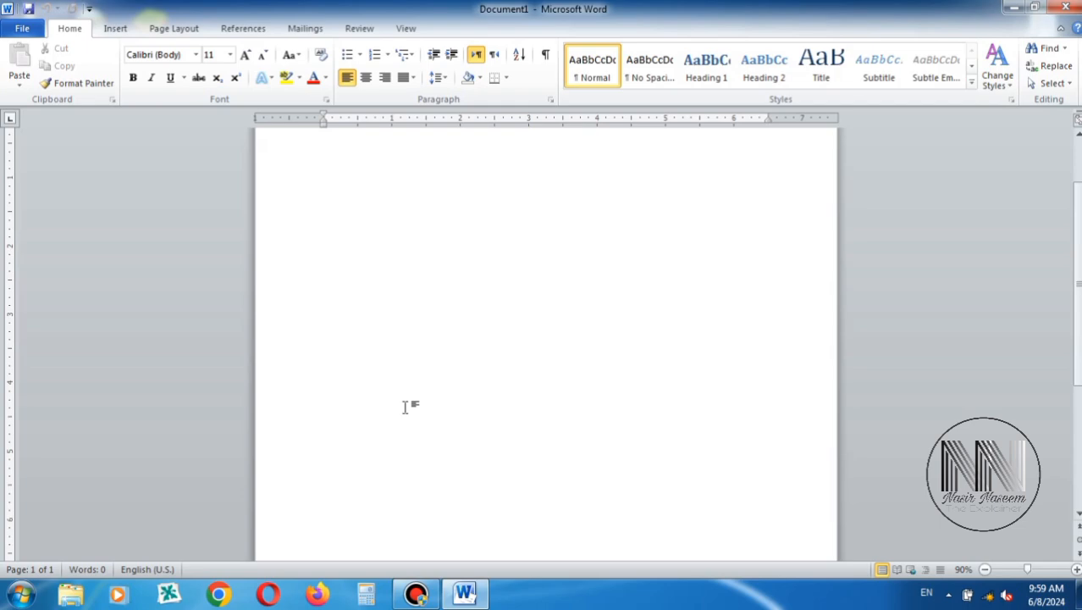
click(324, 215)
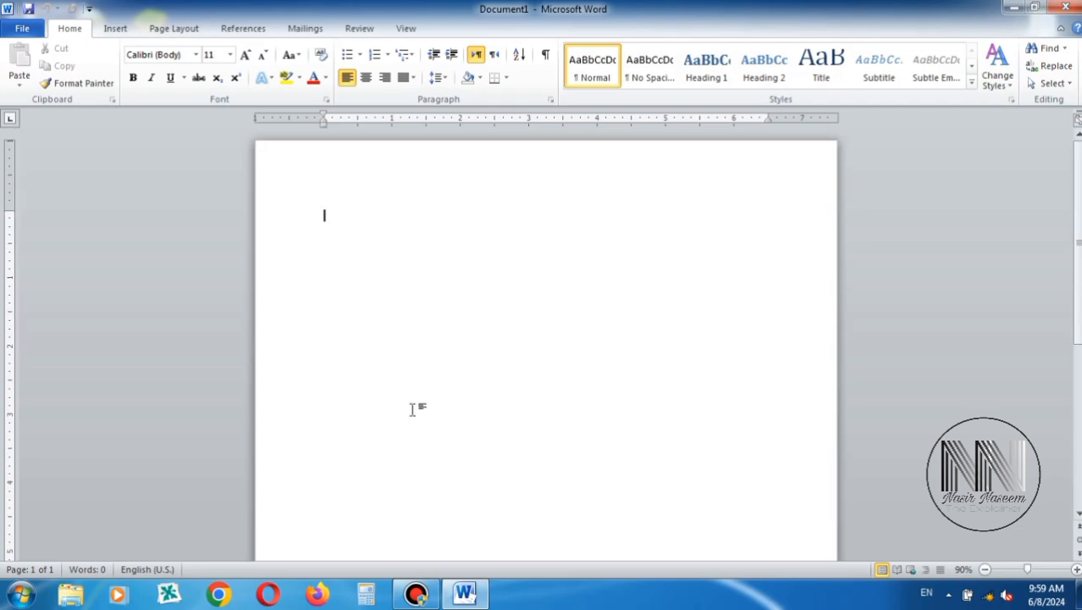
click(1034, 9)
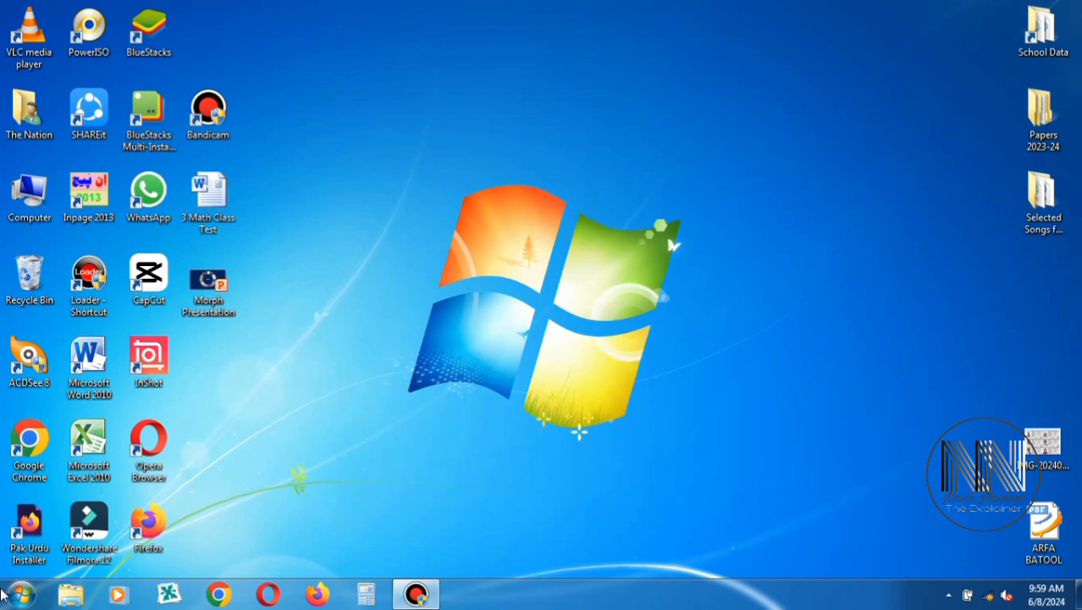
click(17, 593)
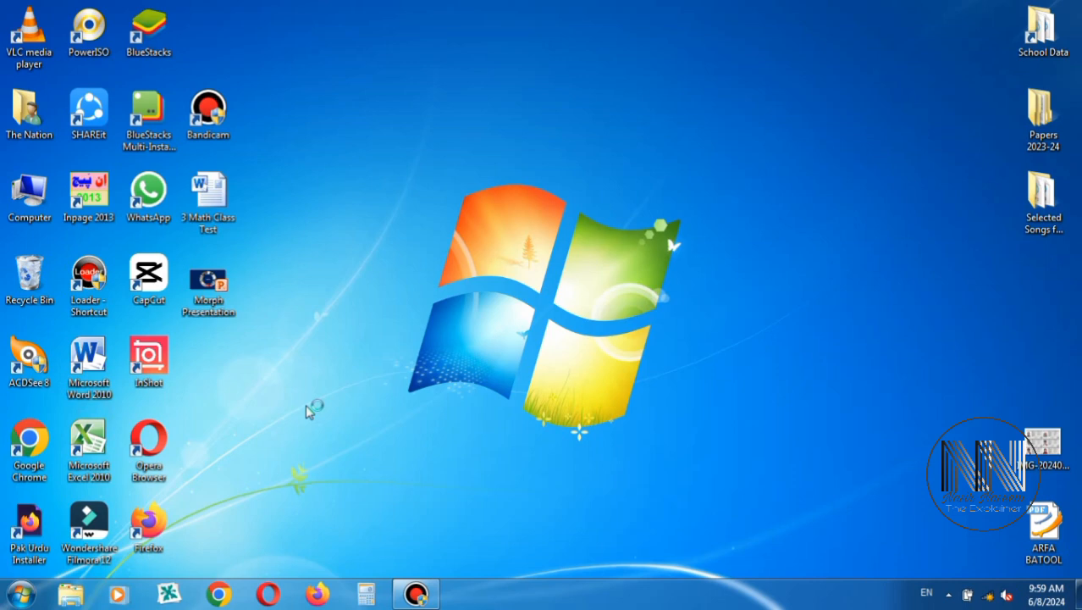
double_click(88, 444)
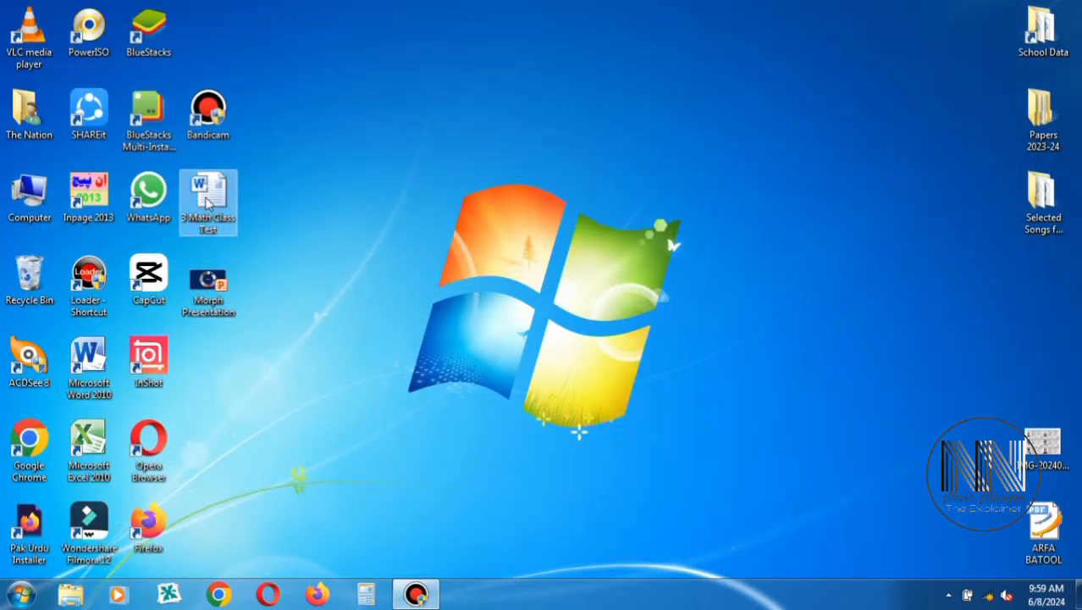
double_click(207, 199)
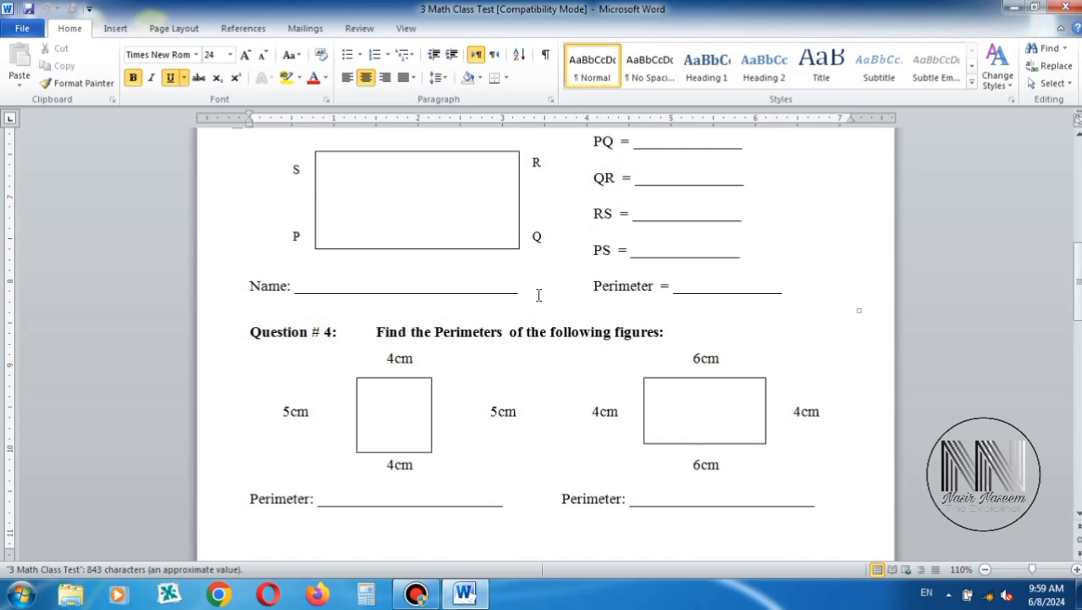
scroll(up, 3)
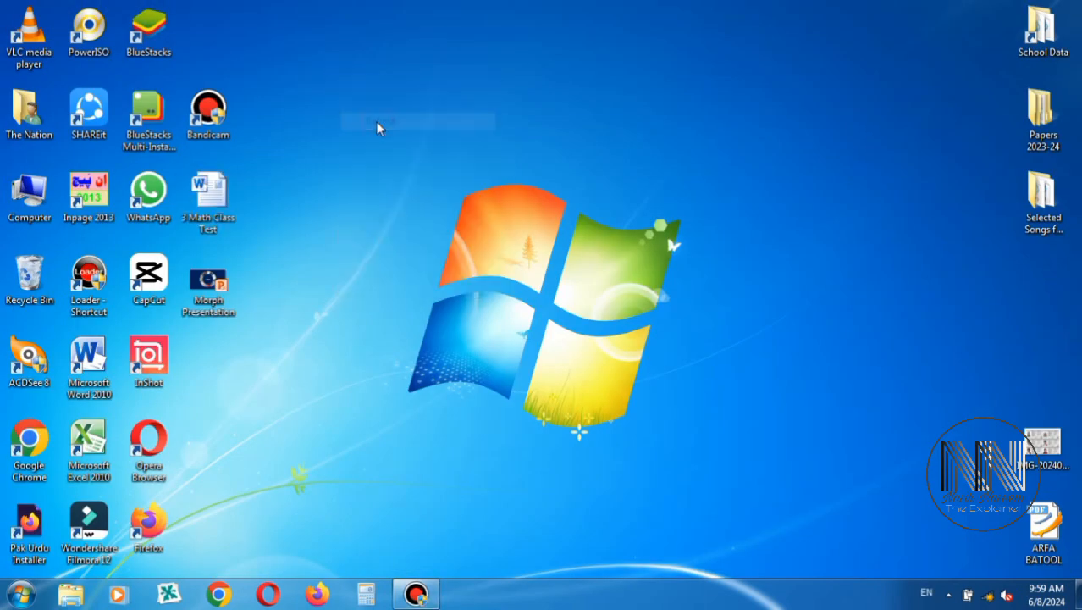
mouse_move(438, 393)
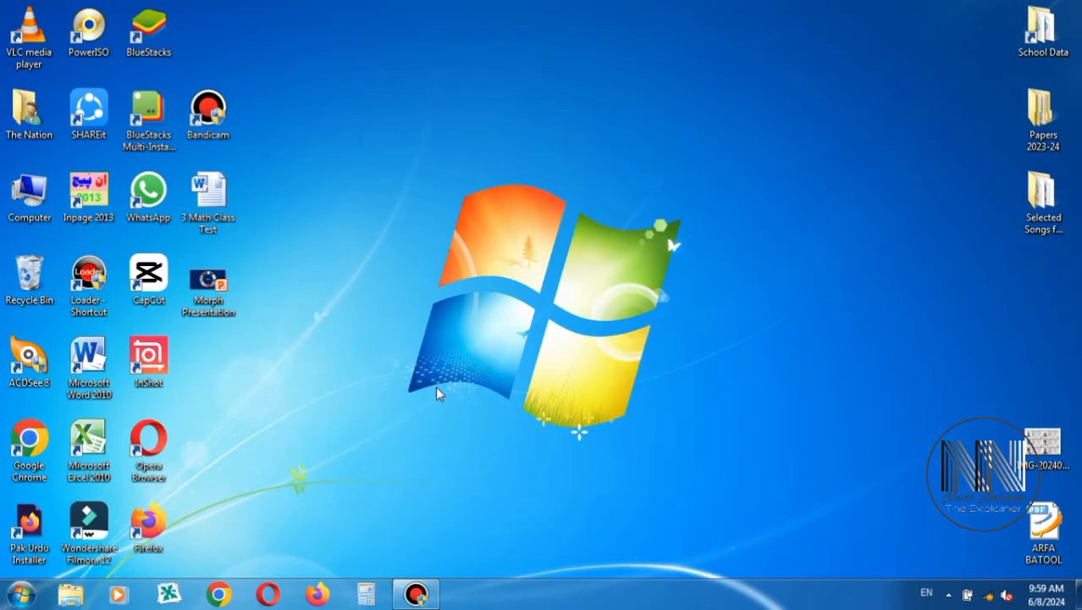